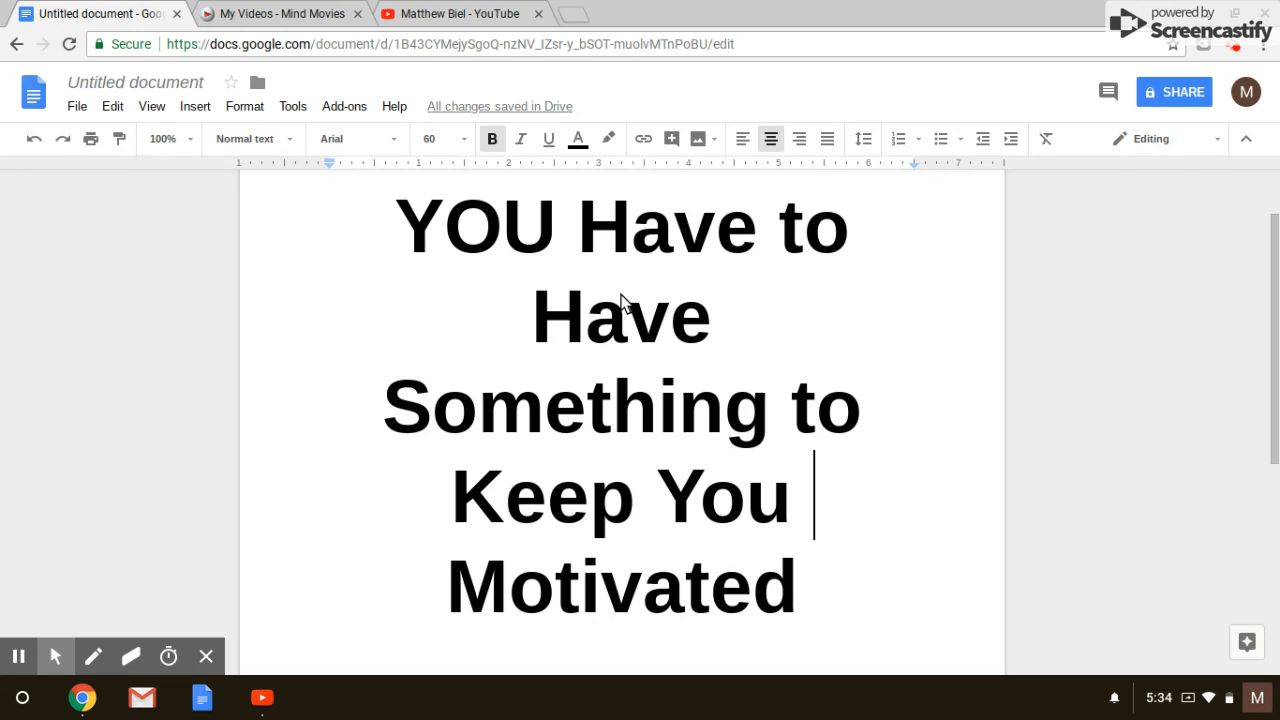
mouse_move(966, 420)
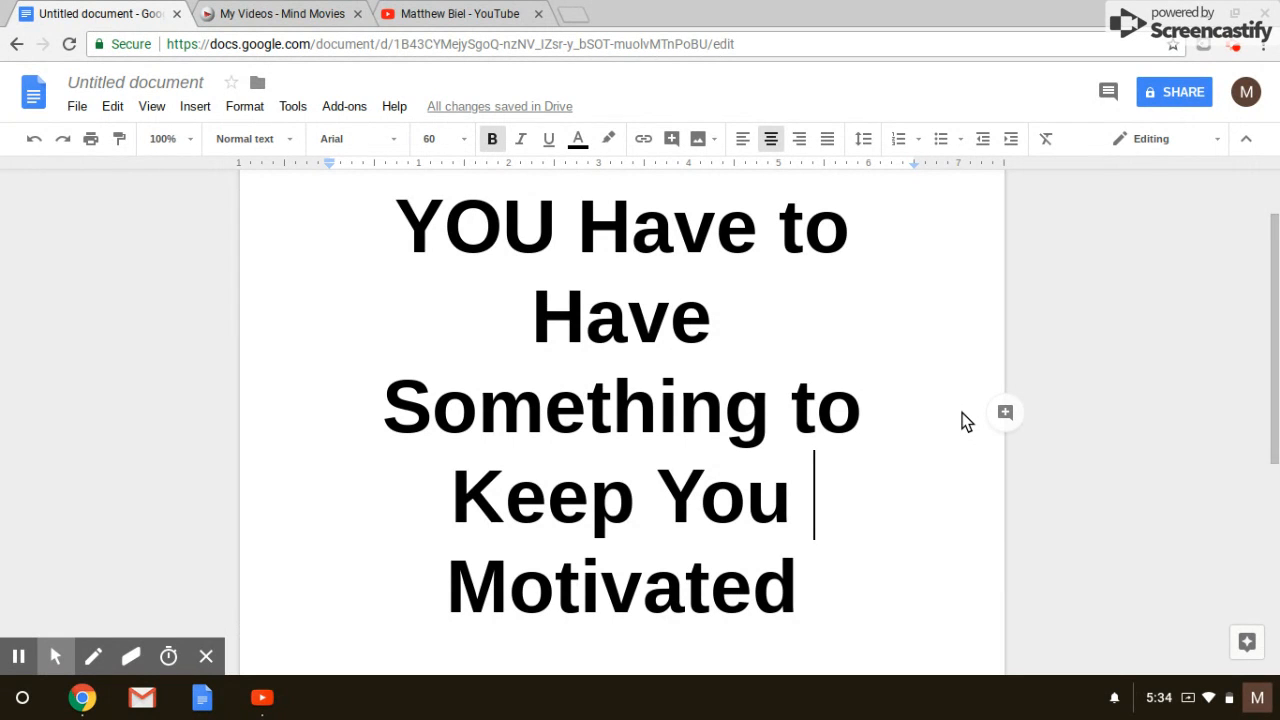
mouse_move(277, 357)
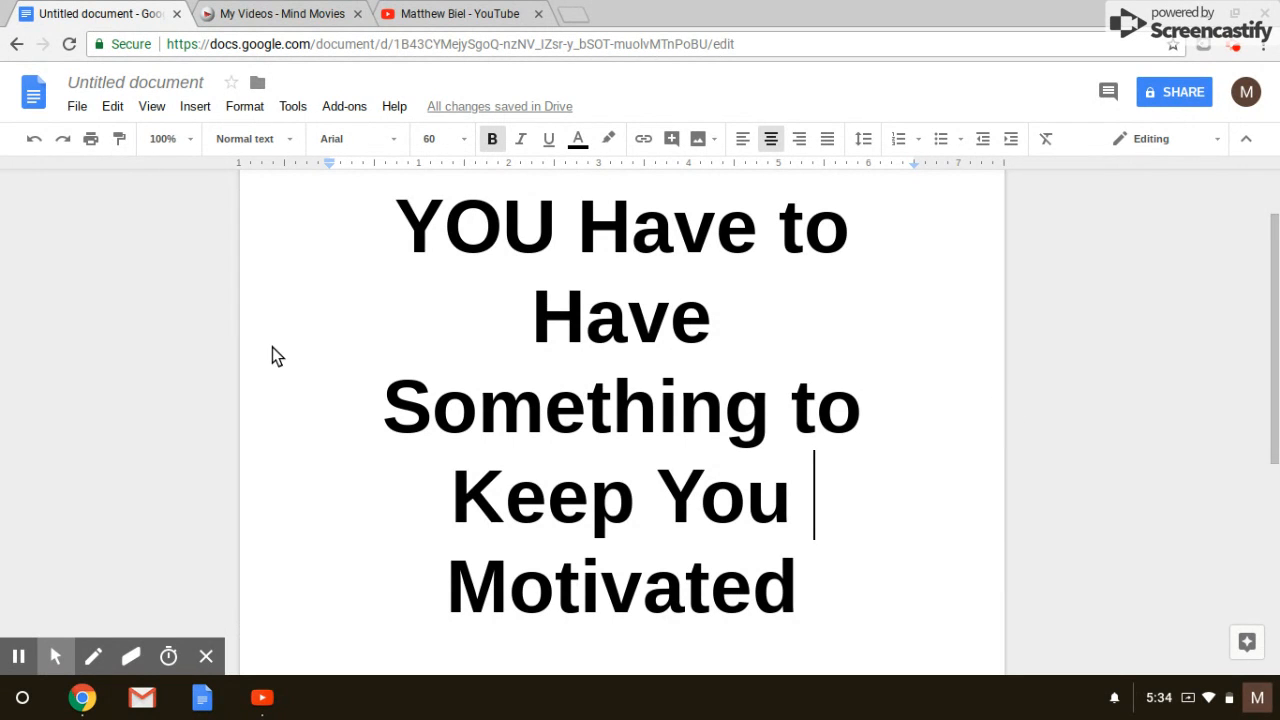
mouse_move(152, 350)
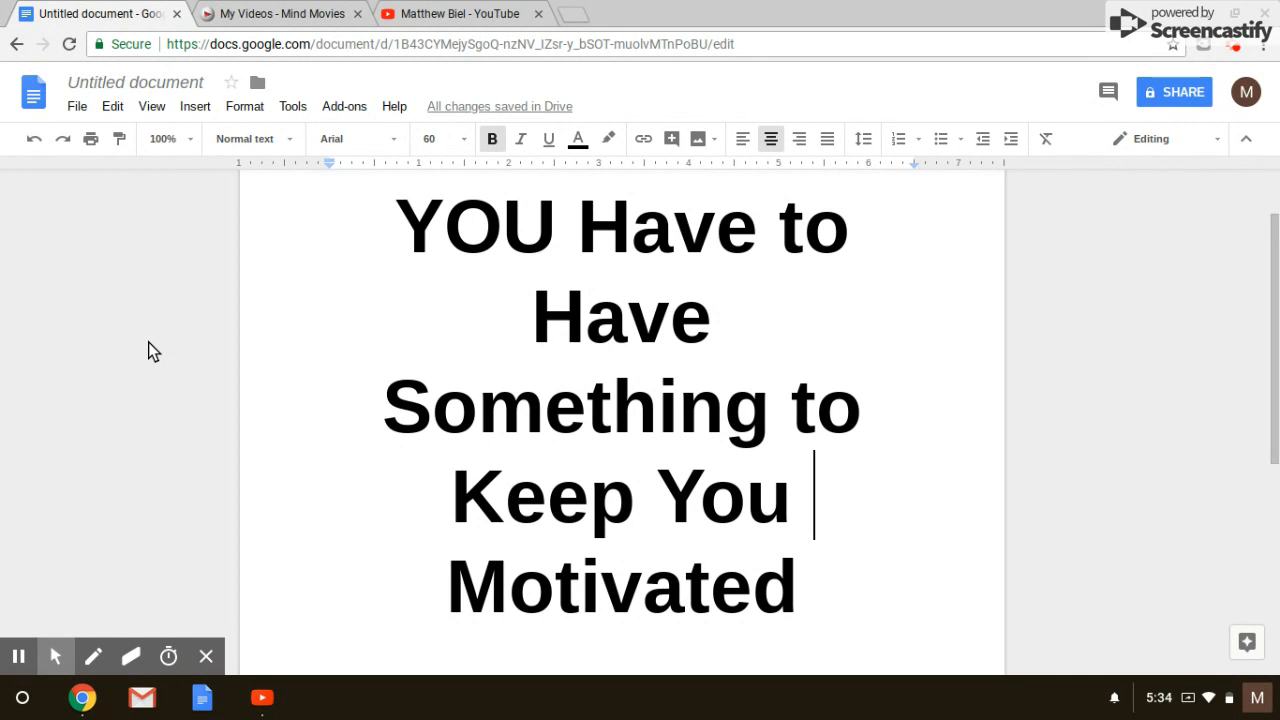
Step: Switch to the My Videos - Mind Movies tab and scroll back to the top
left_click(280, 13)
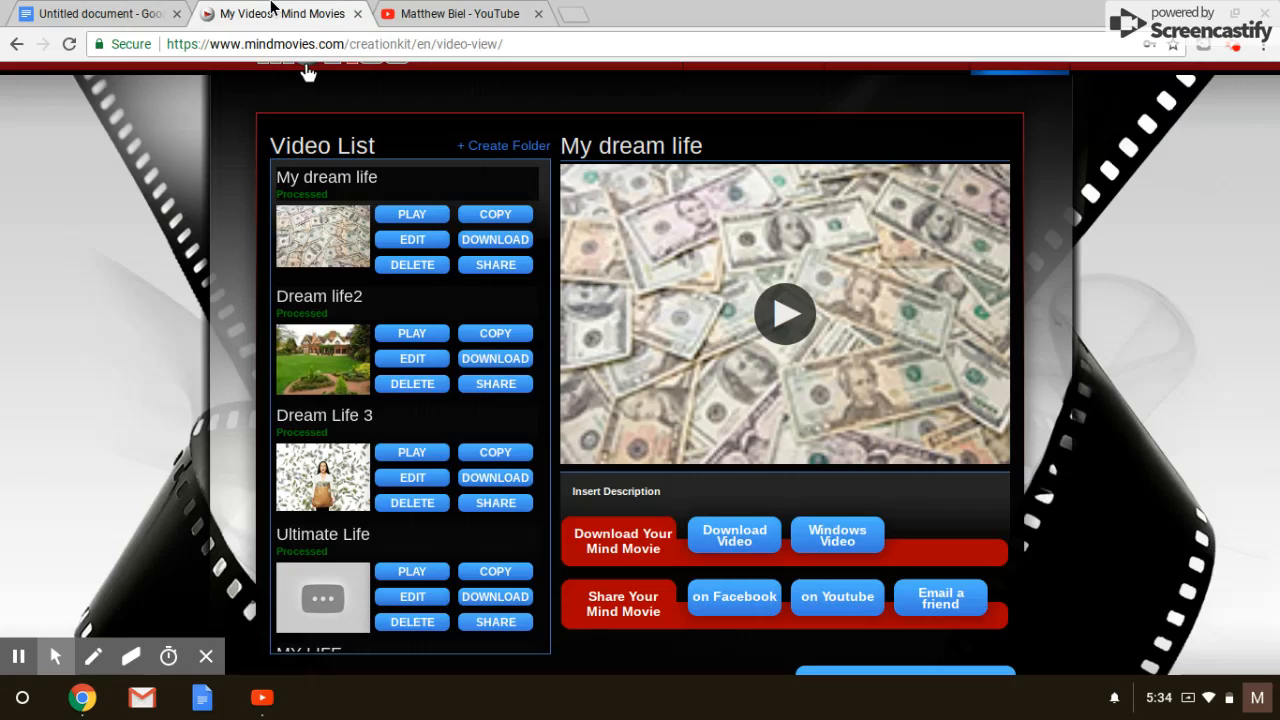
mouse_move(170, 138)
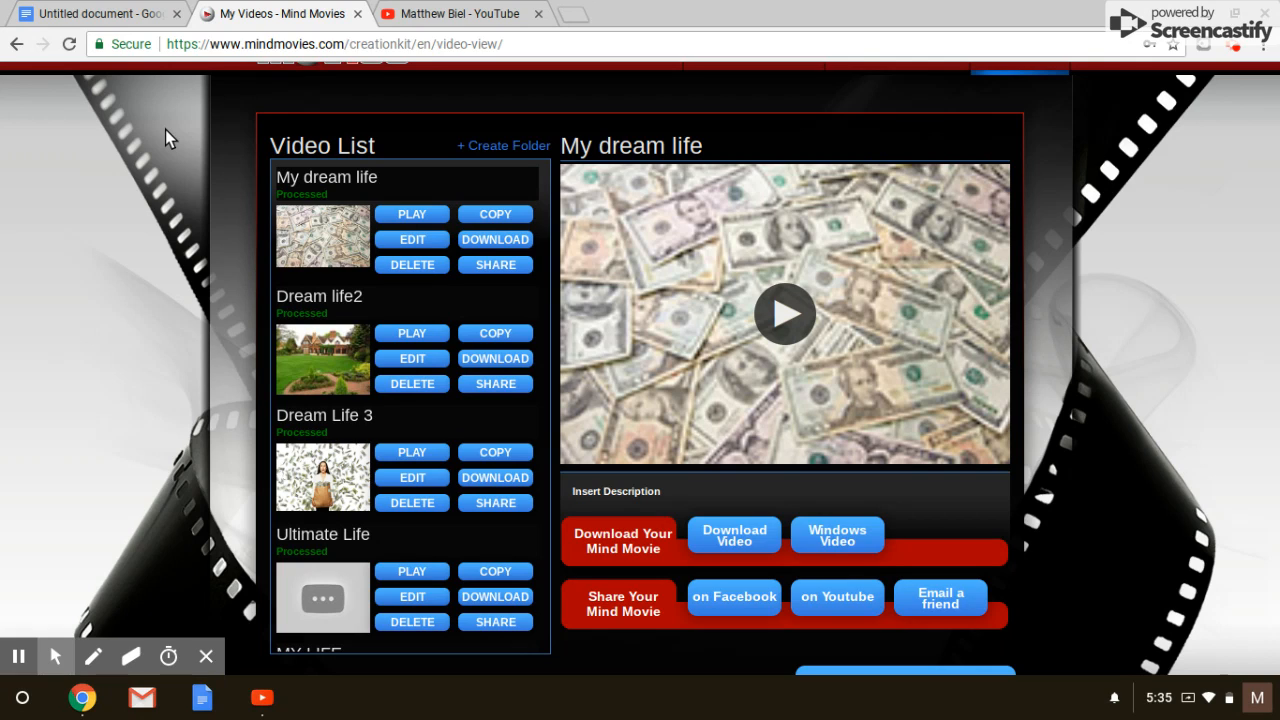
mouse_move(128, 280)
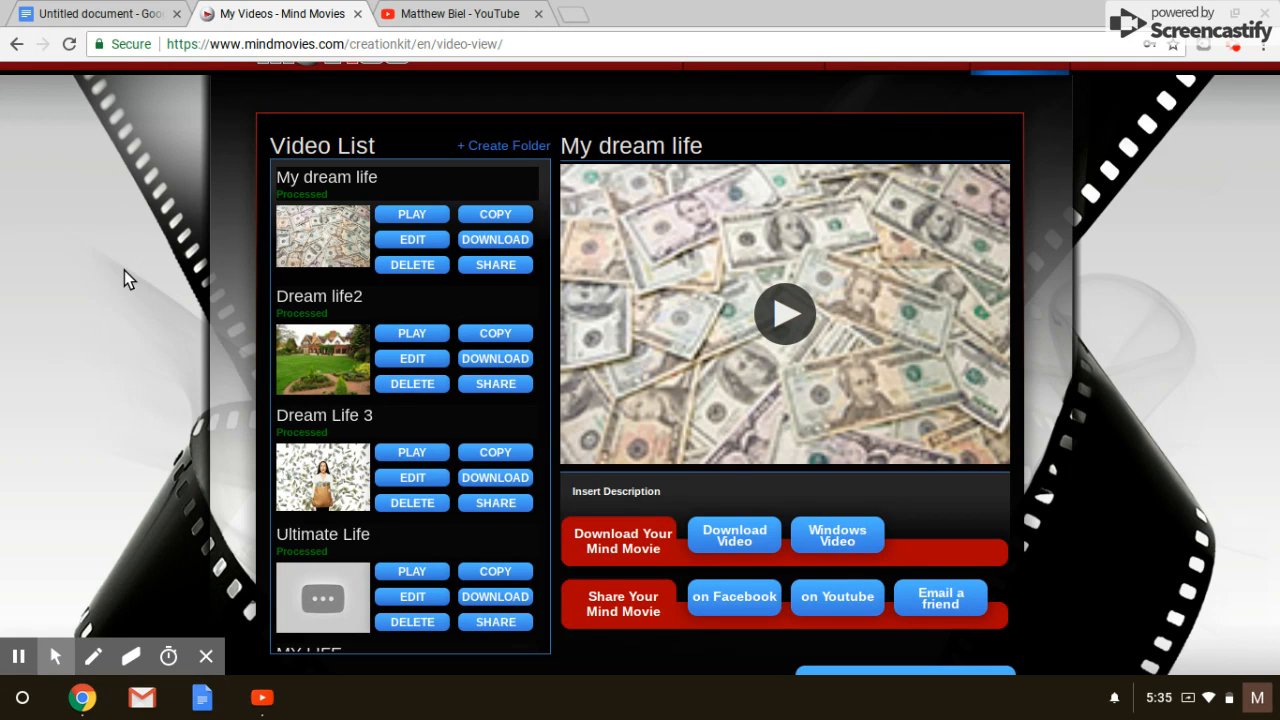
mouse_move(138, 338)
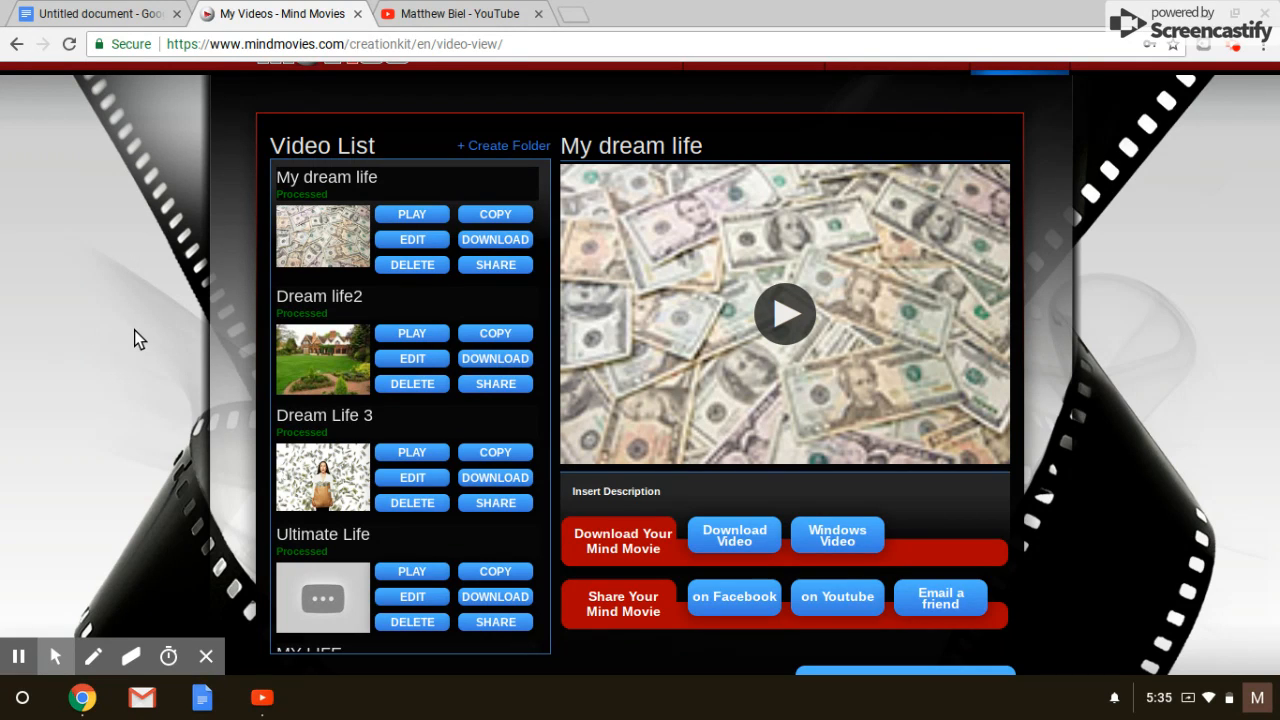
mouse_move(200, 390)
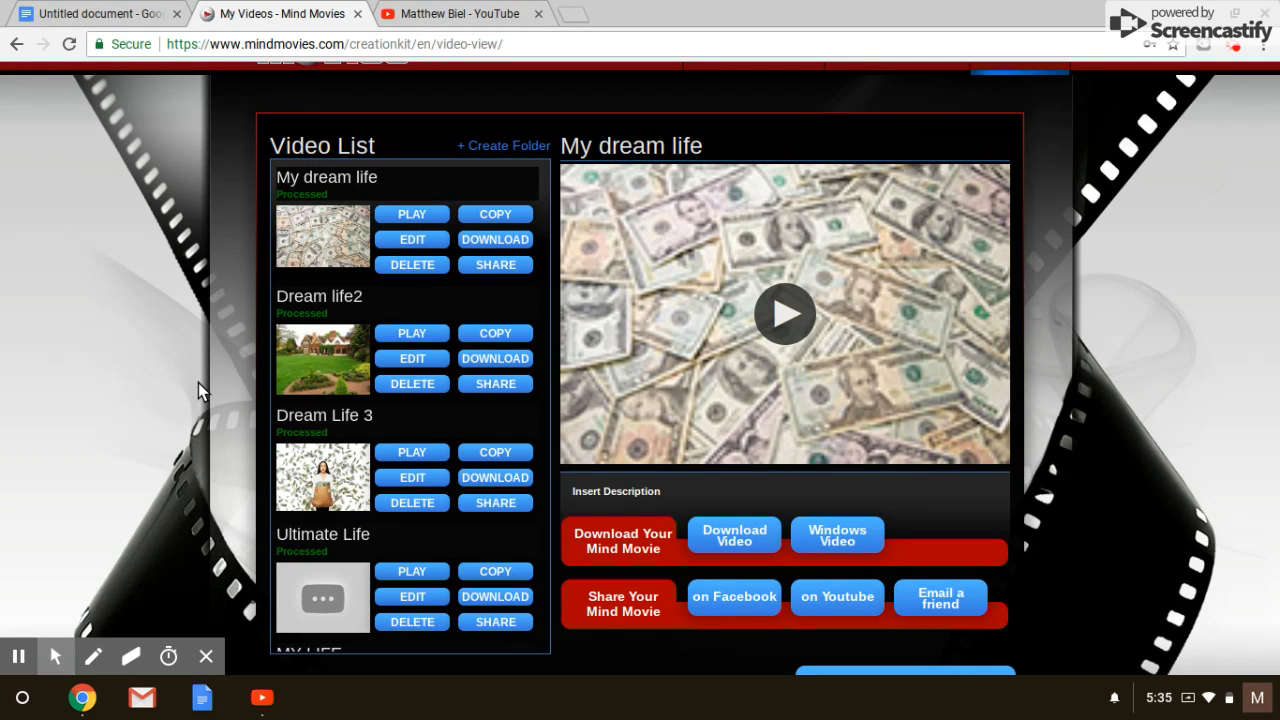
mouse_move(575, 407)
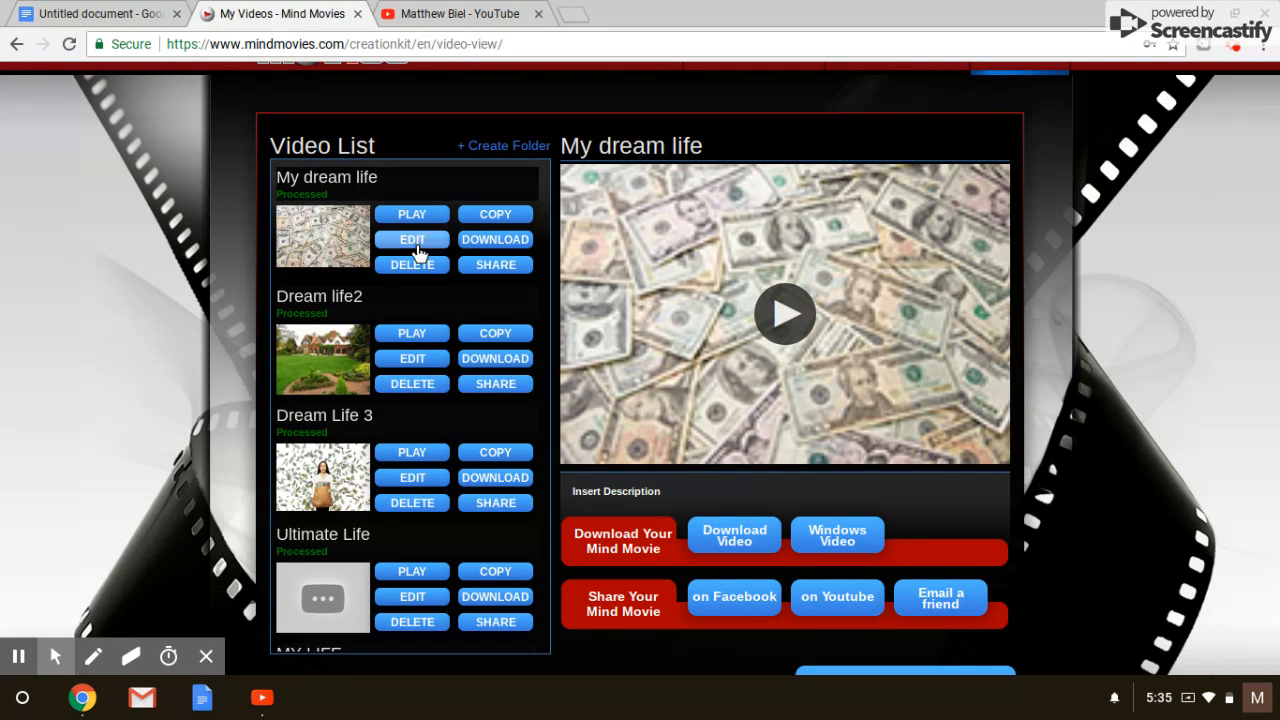
mouse_move(967, 224)
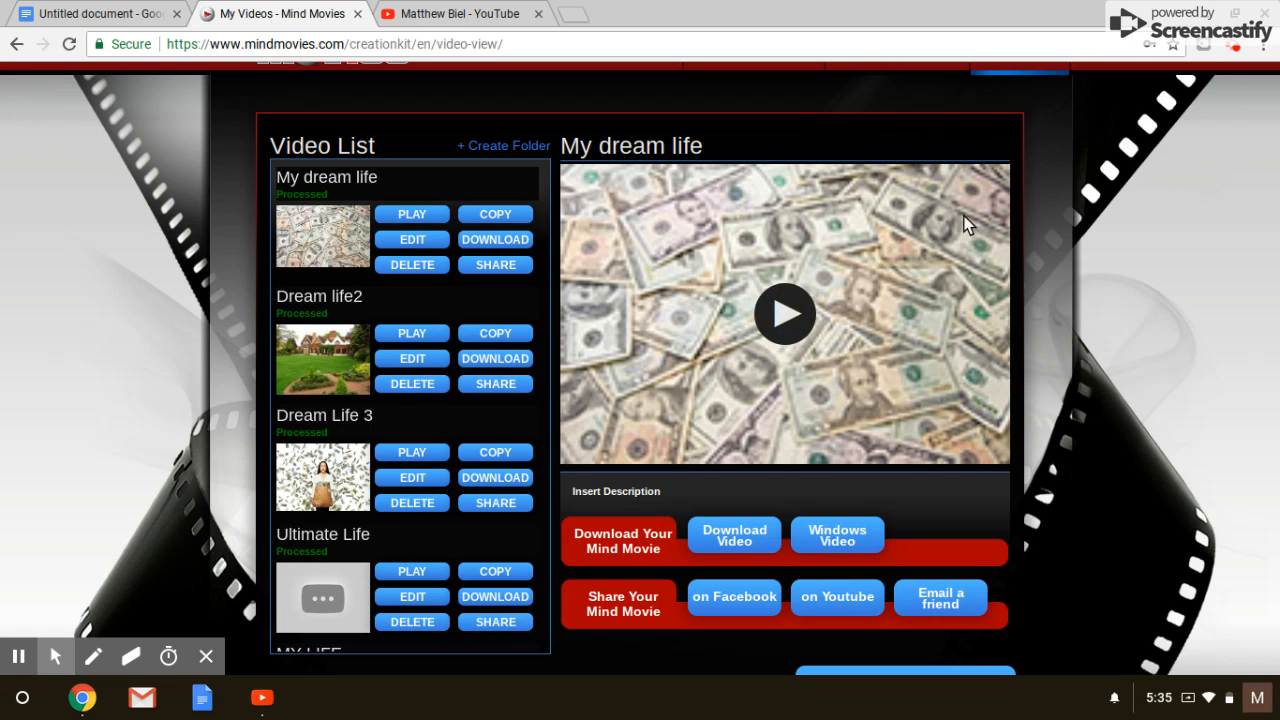
mouse_move(1207, 251)
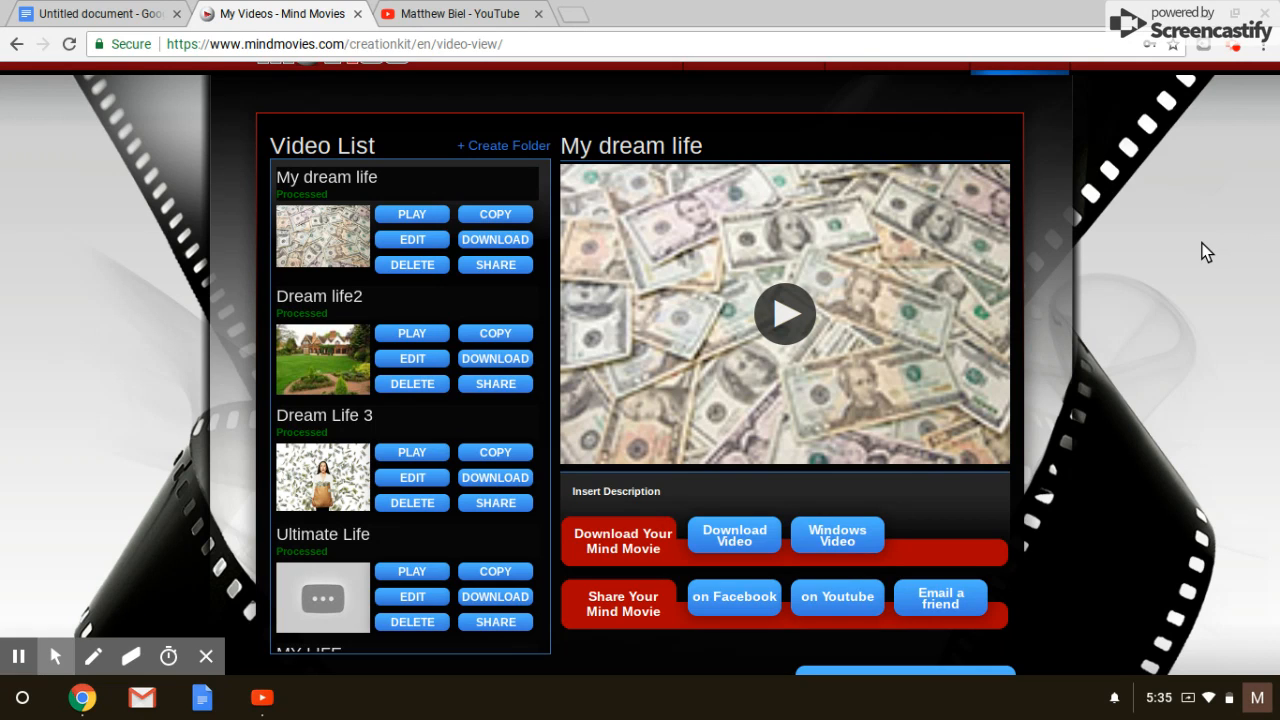
mouse_move(249, 295)
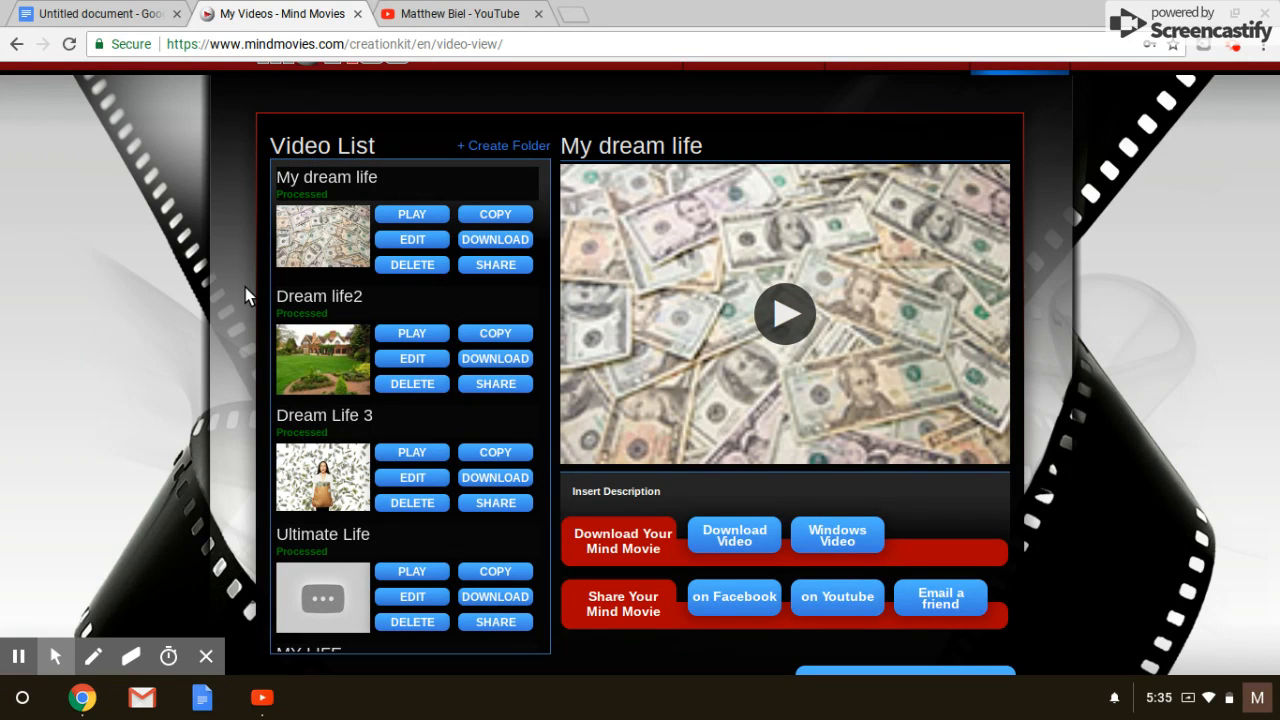
mouse_move(112, 281)
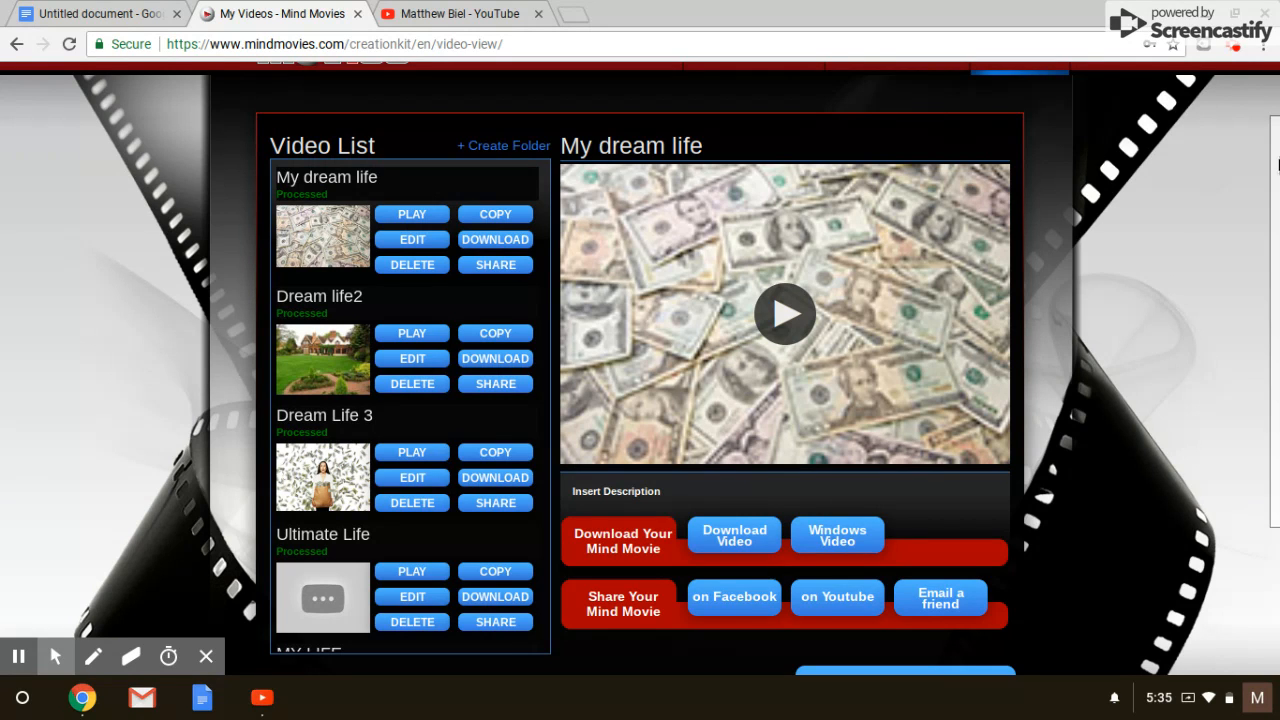
scroll("up", 3)
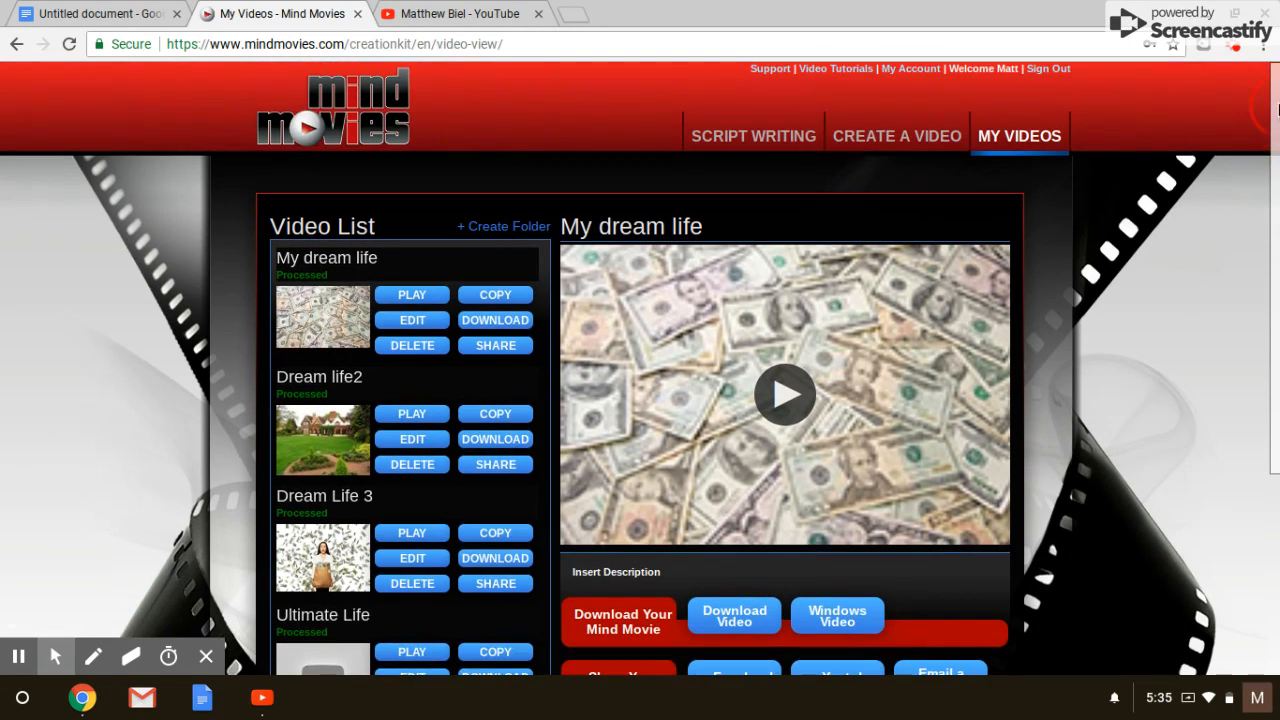
mouse_move(897, 136)
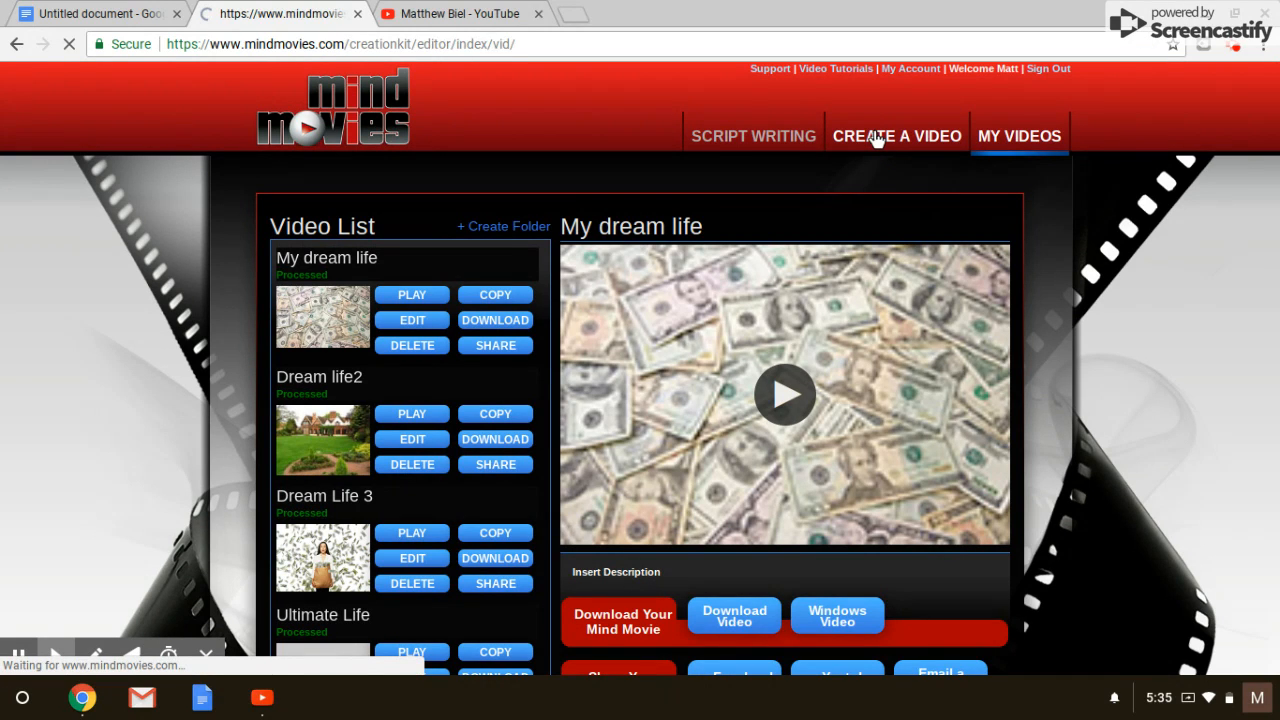
Step: Open the Create a Video editor and view its Affirmations section
left_click(896, 136)
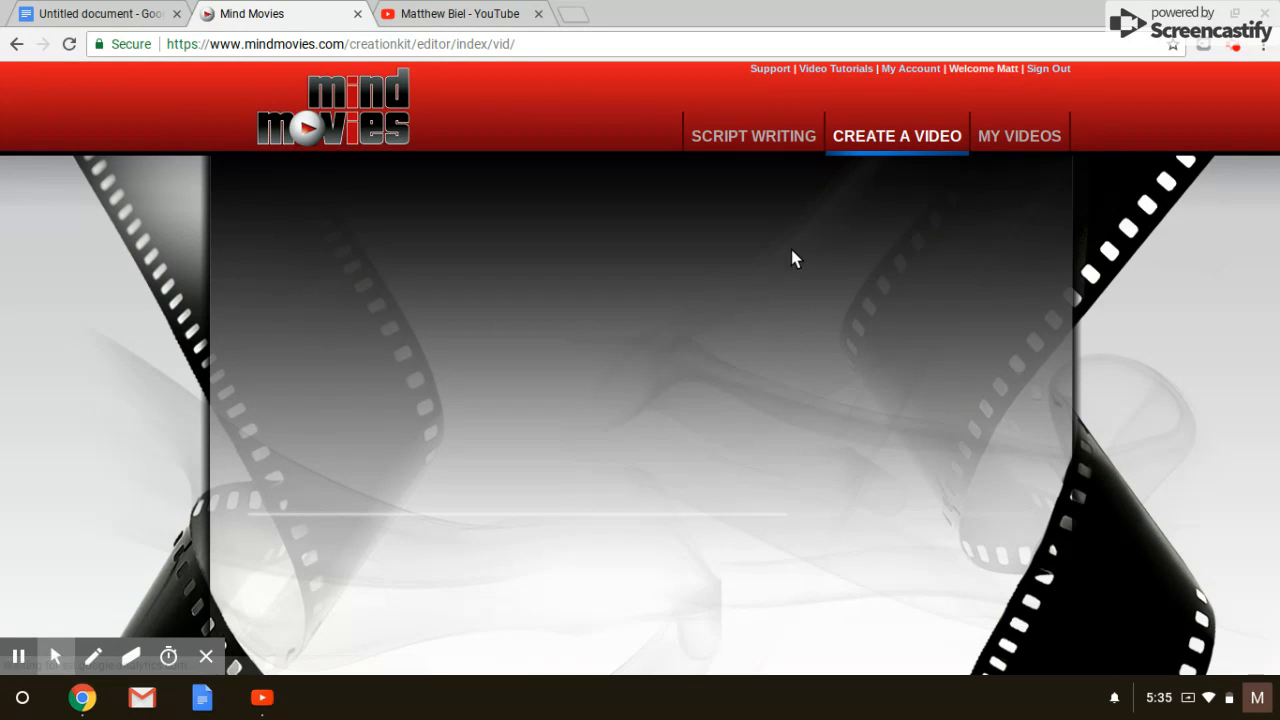
mouse_move(445, 360)
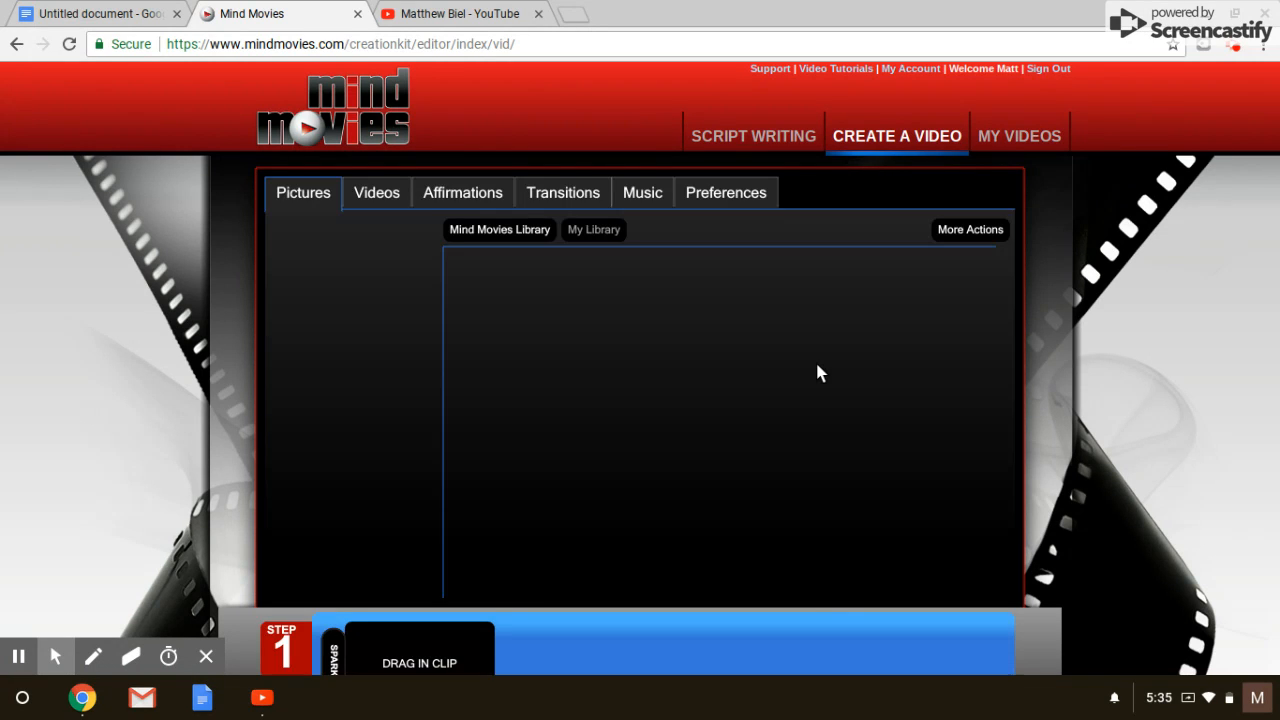
left_click(499, 229)
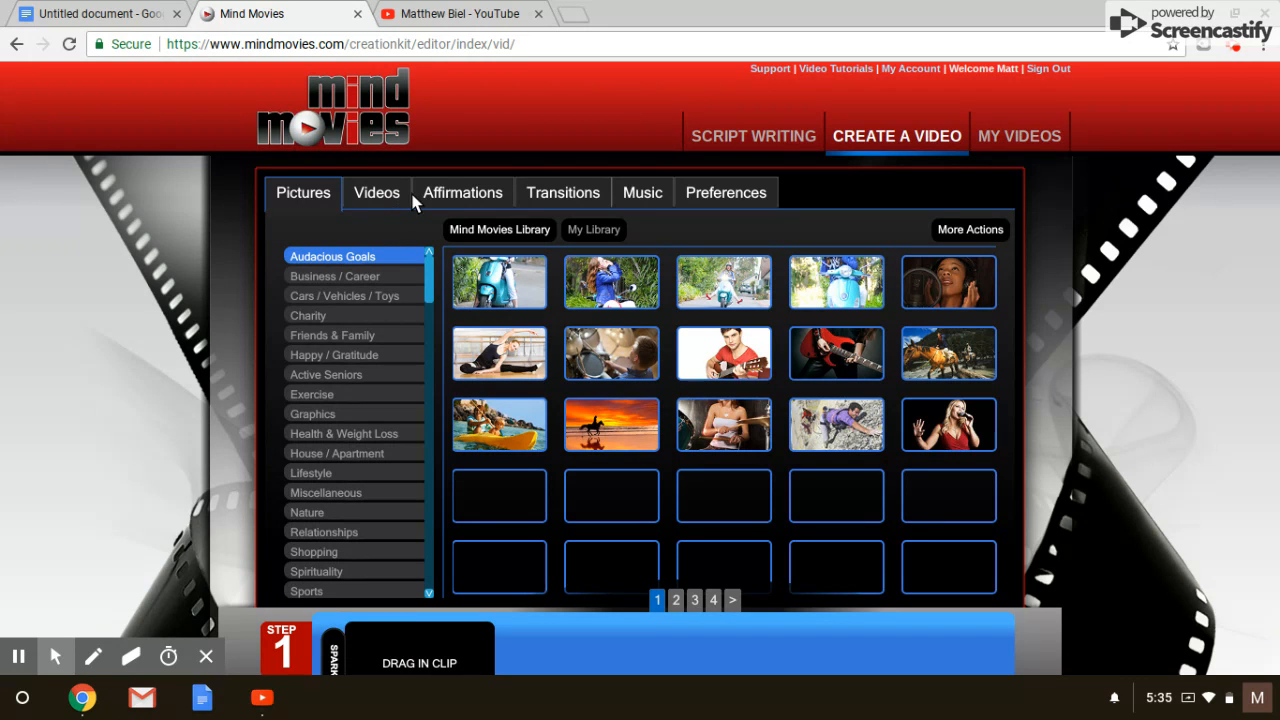
left_click(462, 192)
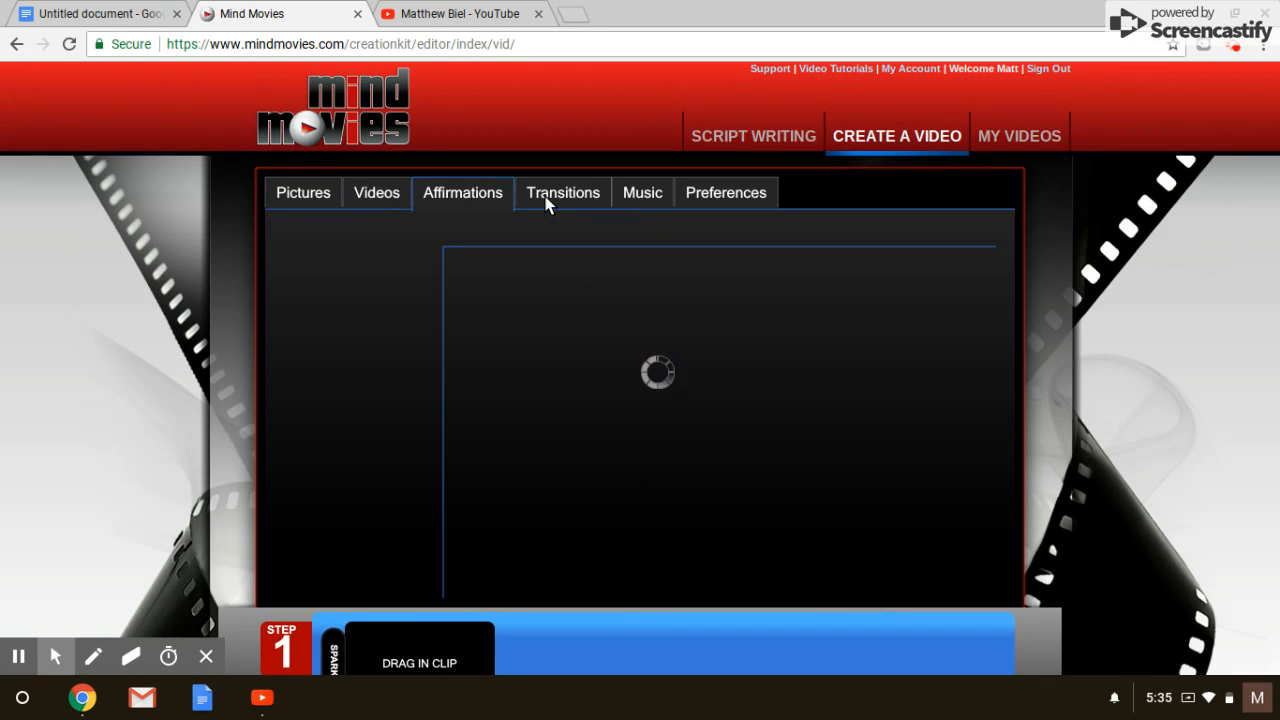
left_click(462, 192)
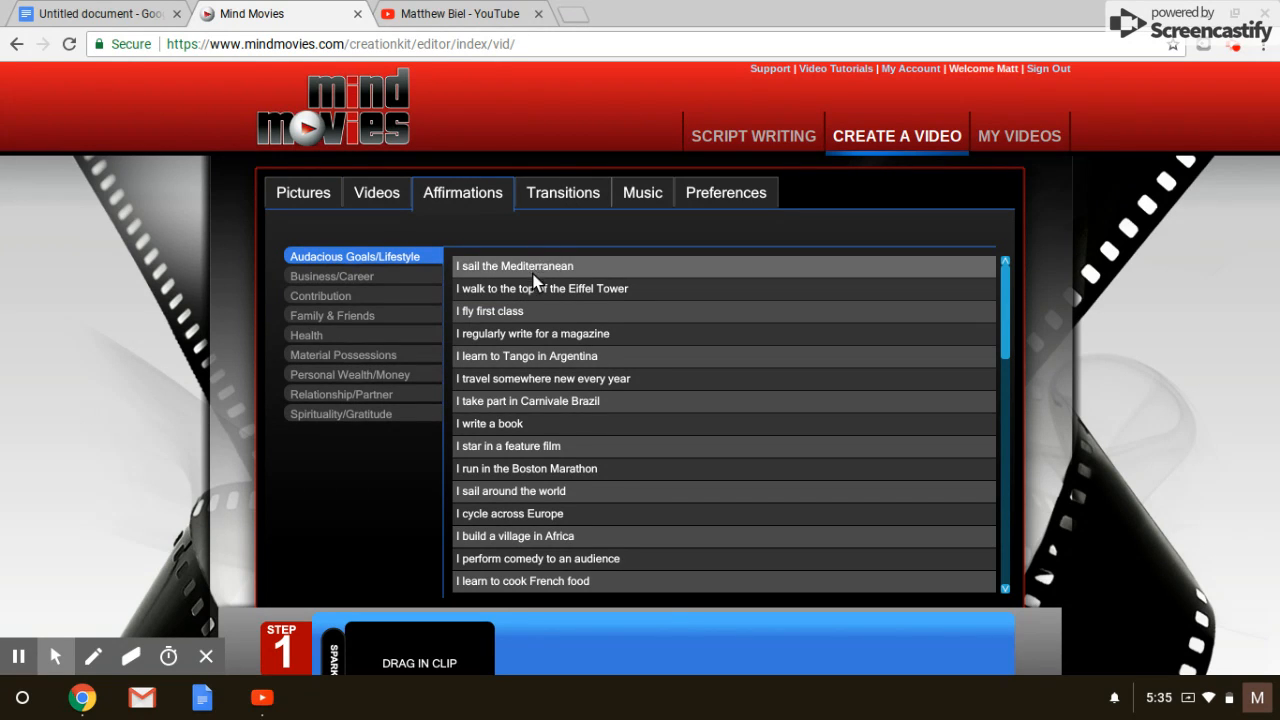
mouse_move(435, 195)
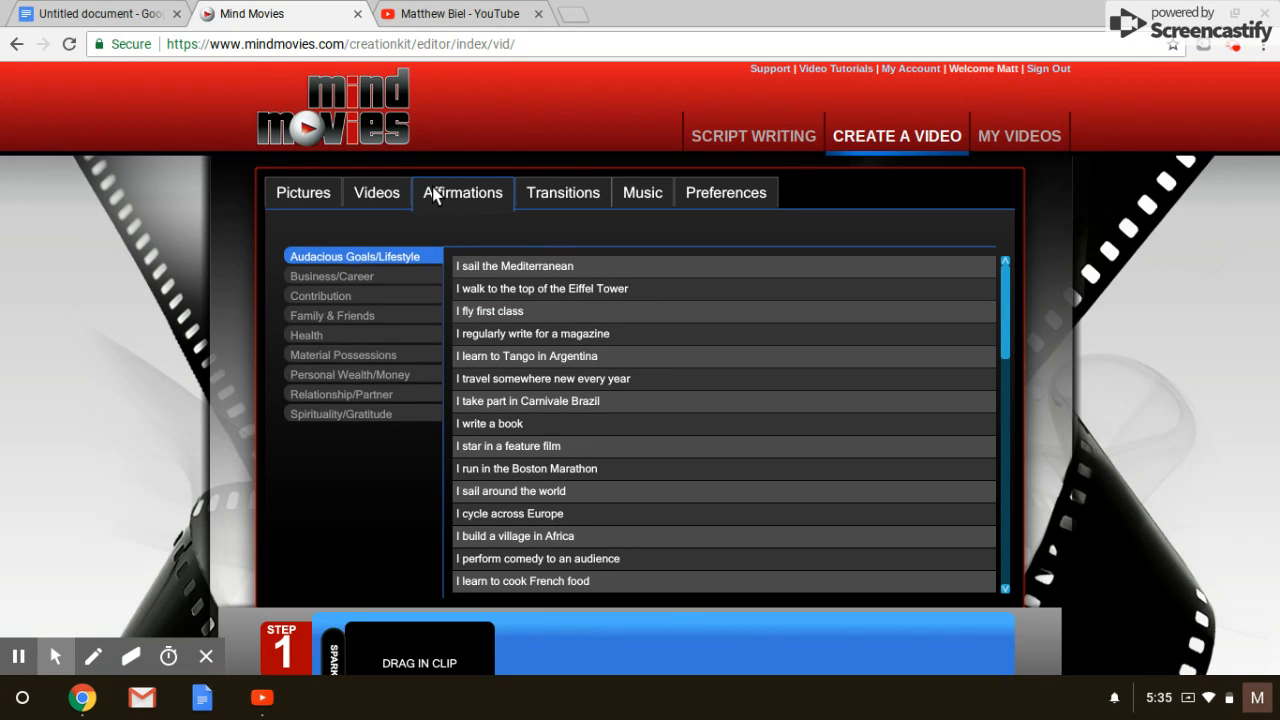
Step: Look at the Videos section, return to Pictures, then switch to the YouTube channel
left_click(376, 192)
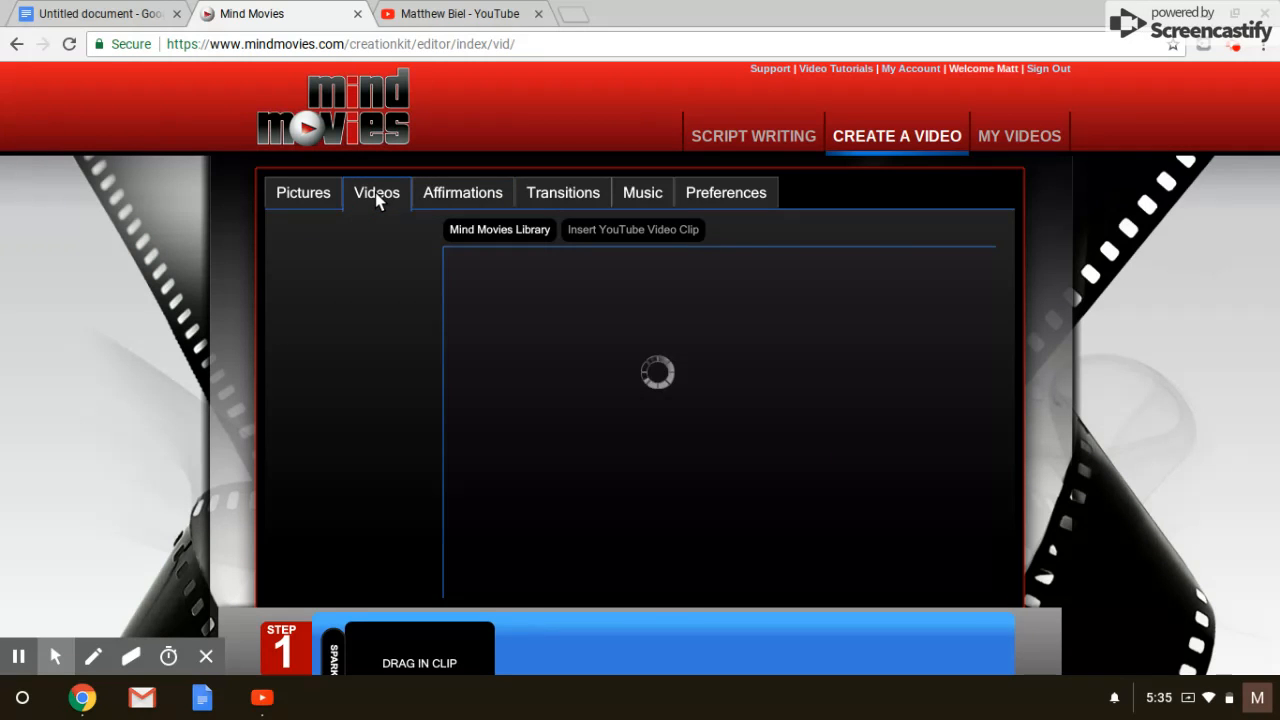
left_click(302, 192)
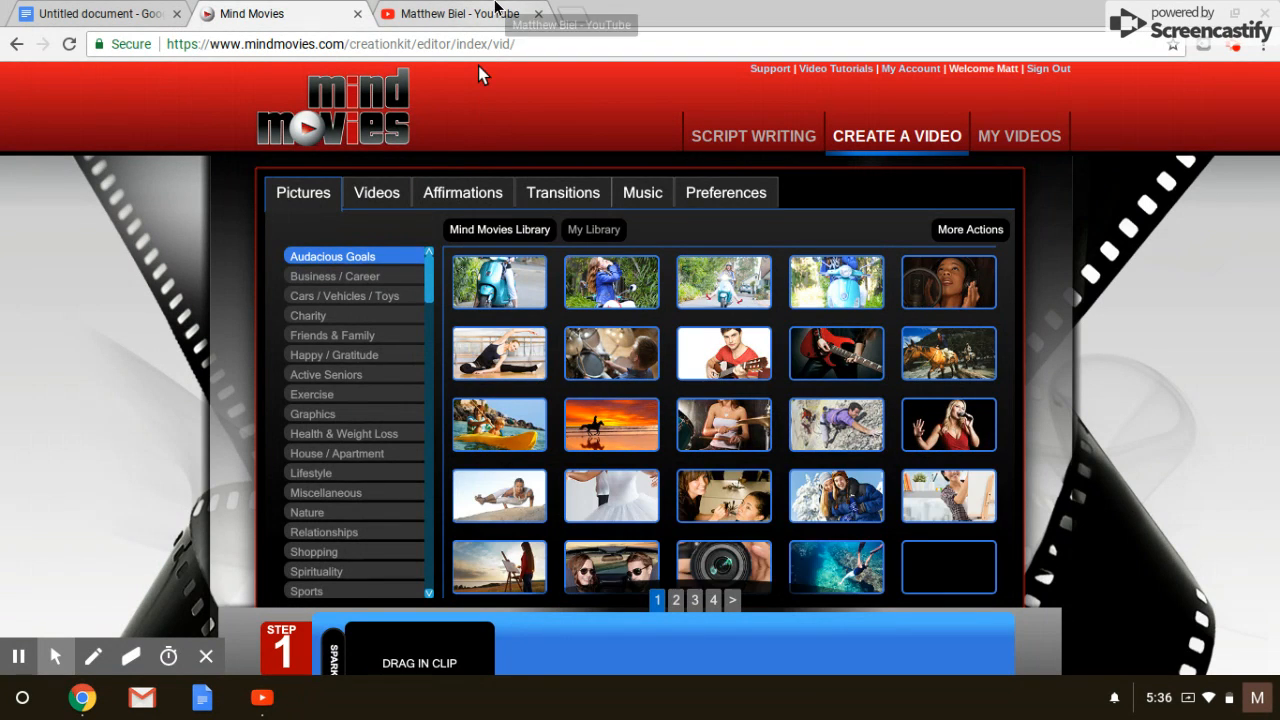
left_click(450, 13)
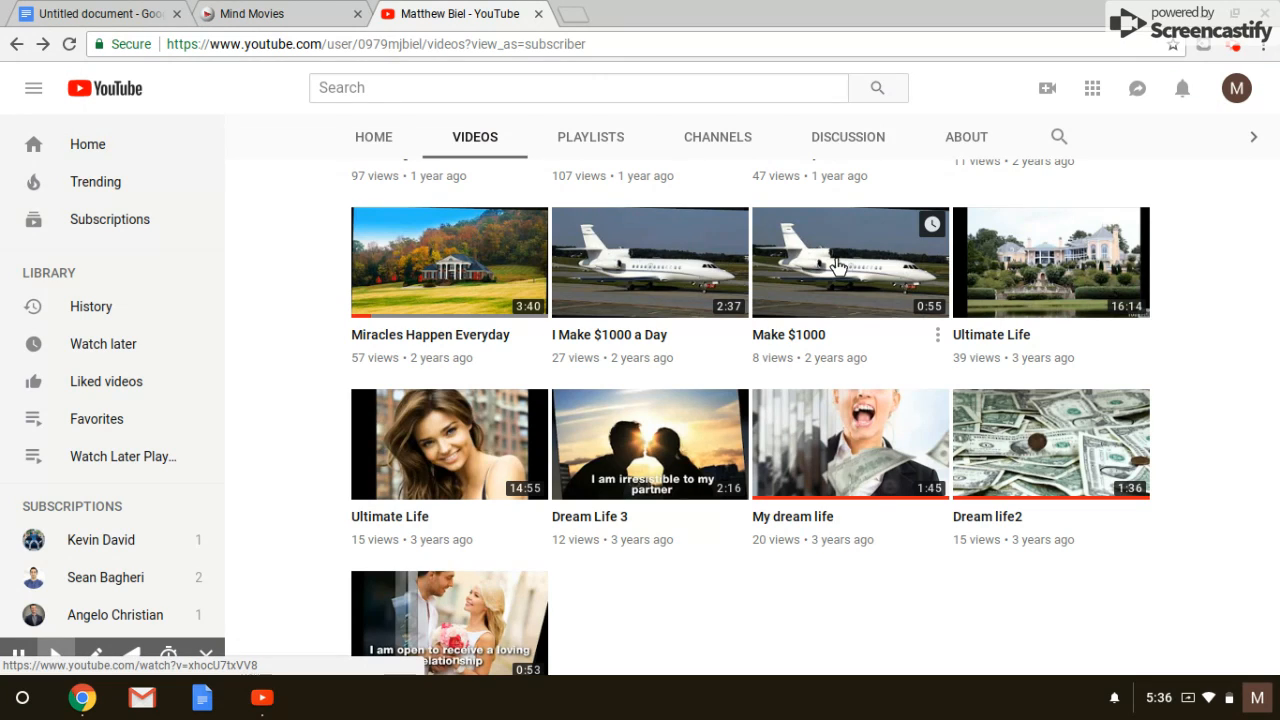
mouse_move(488, 453)
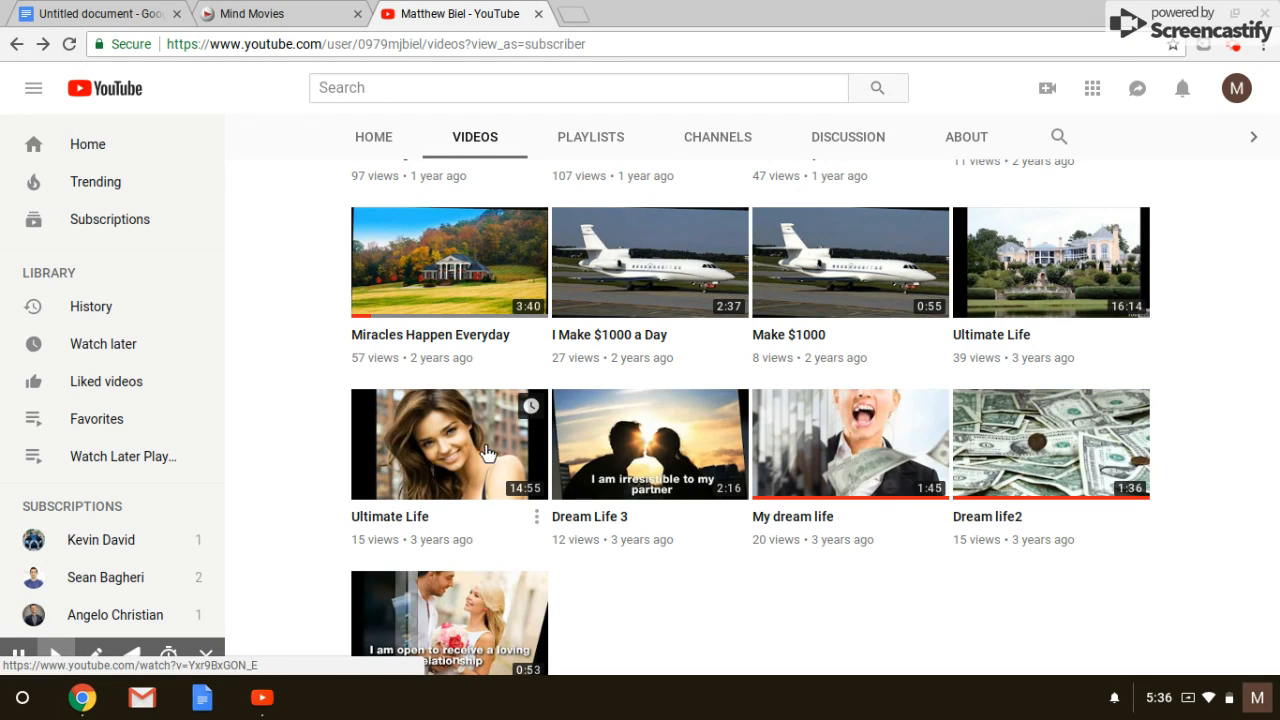
mouse_move(818, 293)
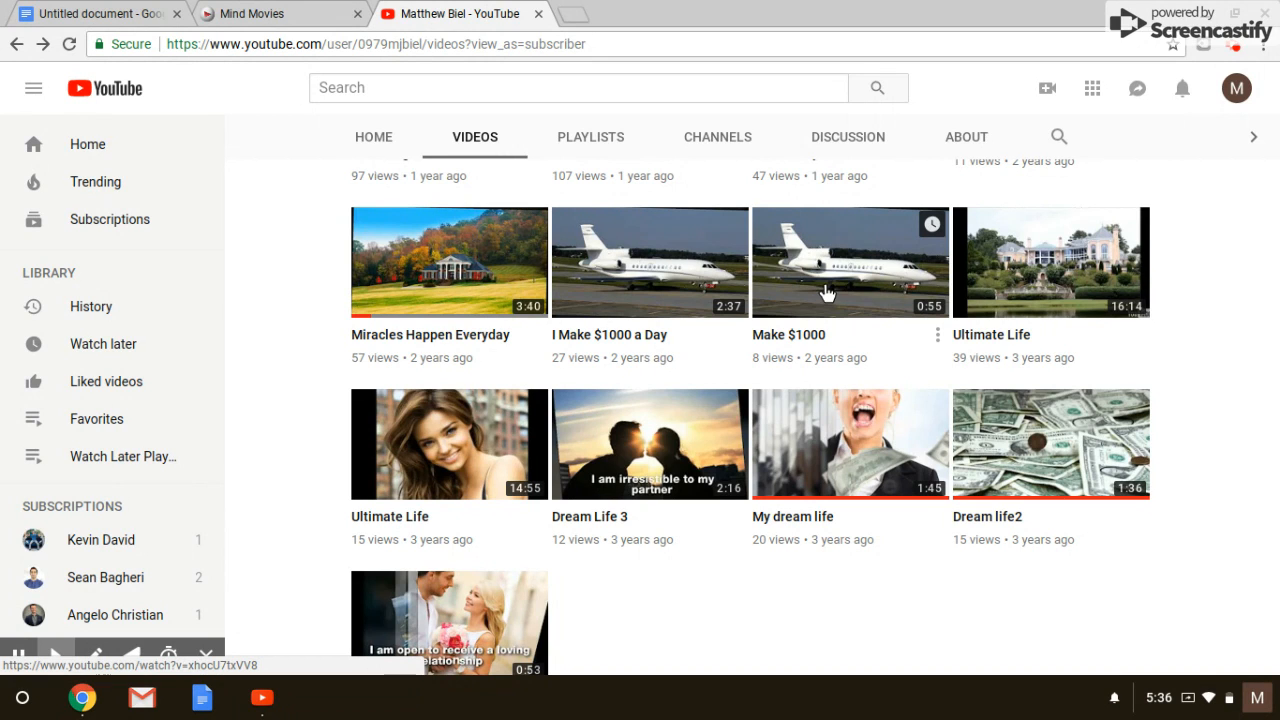
Step: Open the 'Make $1000' sample movie from the channel's Videos page
left_click(850, 261)
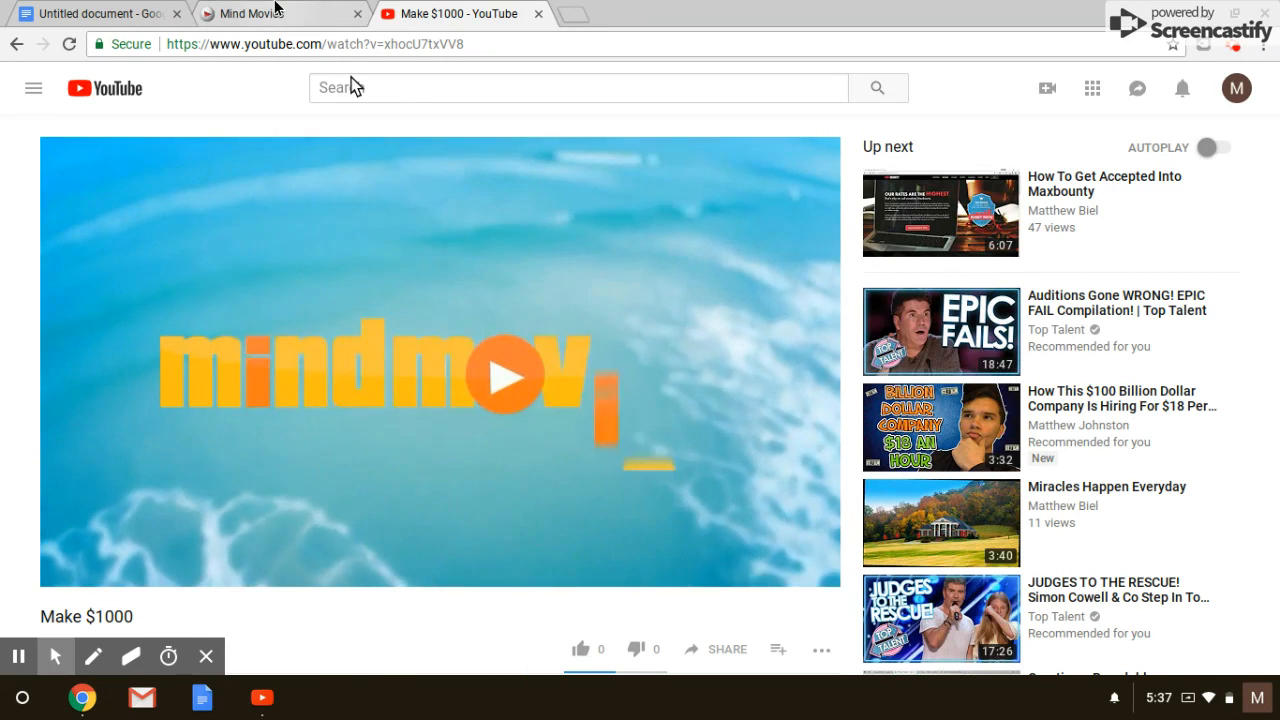
Step: Watch the 'Make $1000' movie, then return to the Mind Movies editor tab
left_click(280, 13)
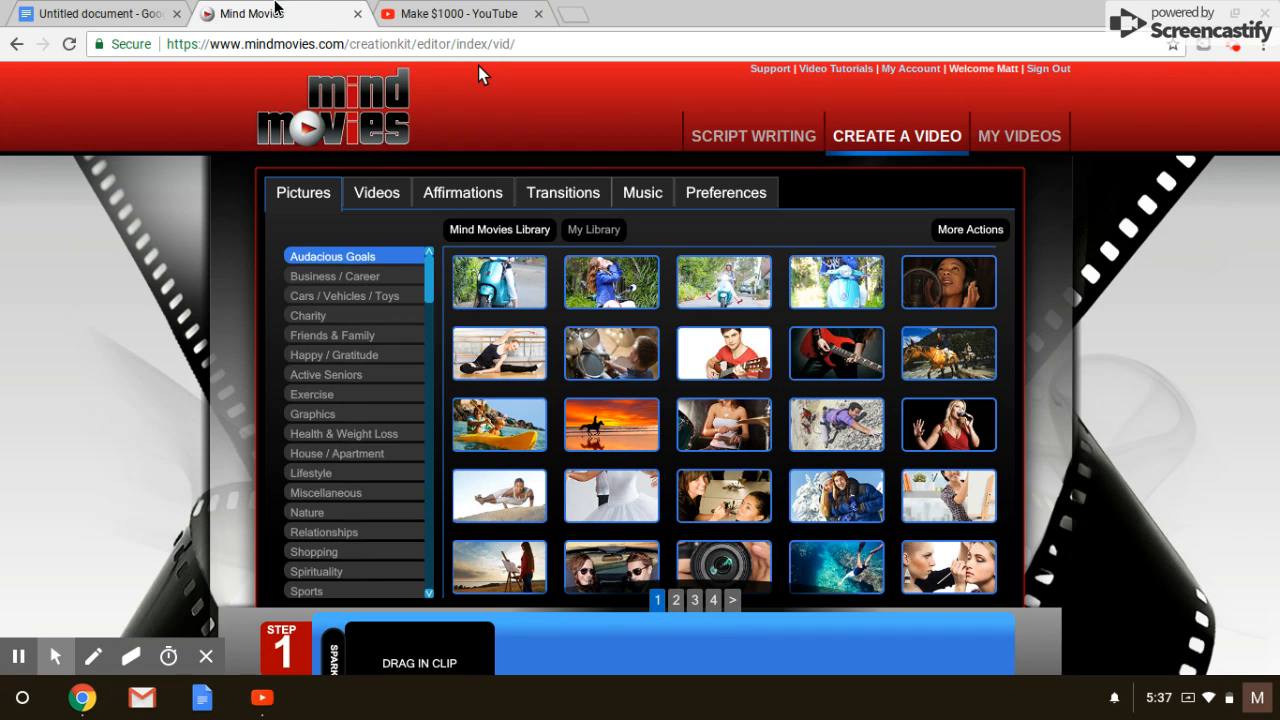
mouse_move(455, 13)
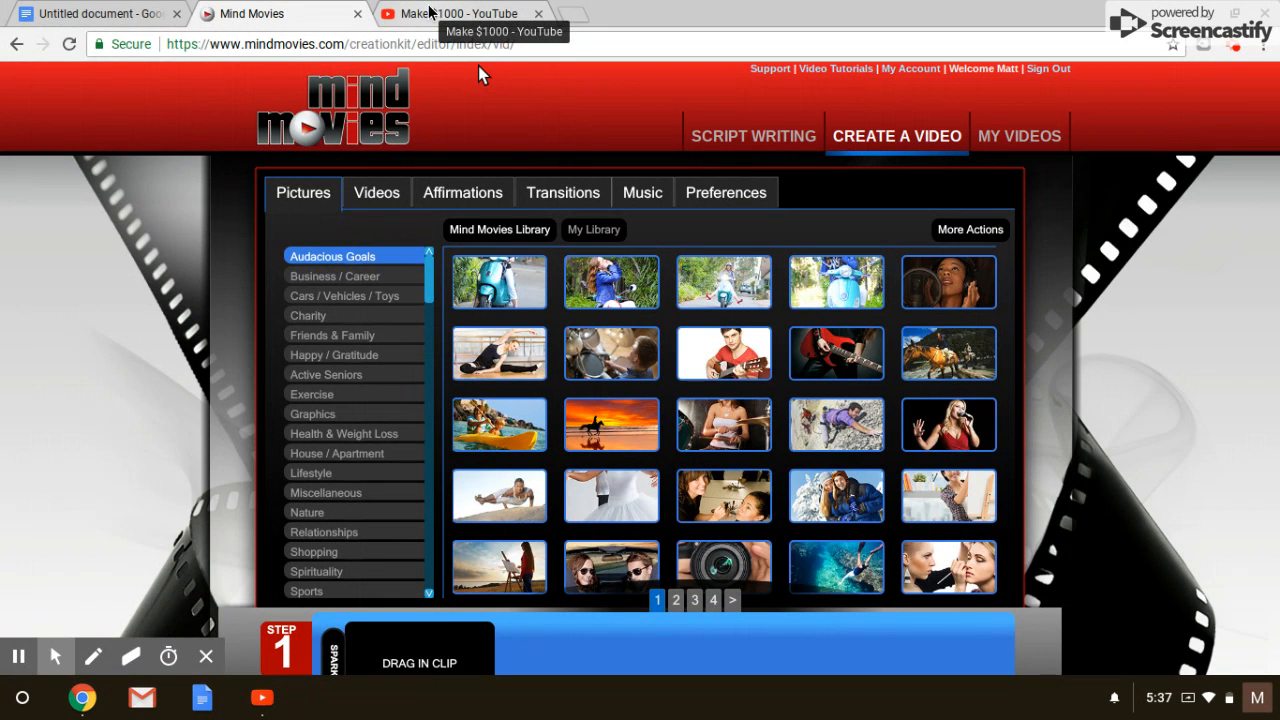
mouse_move(340, 193)
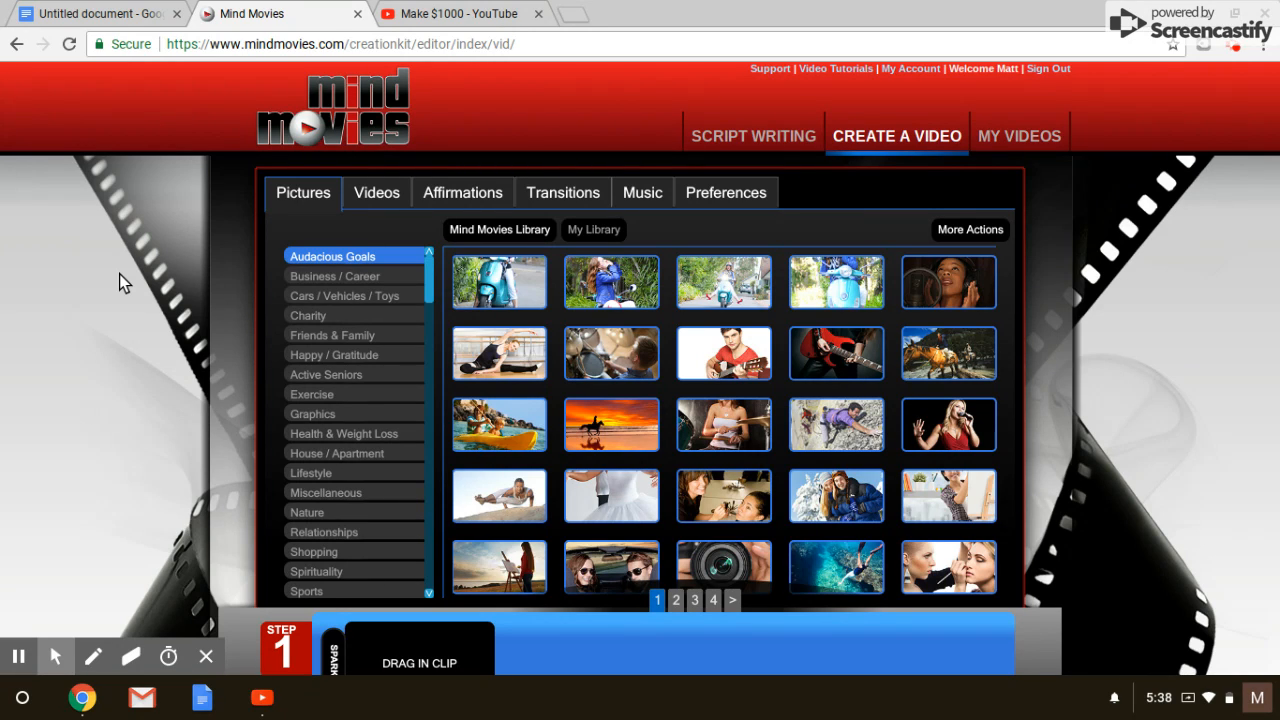
mouse_move(28, 197)
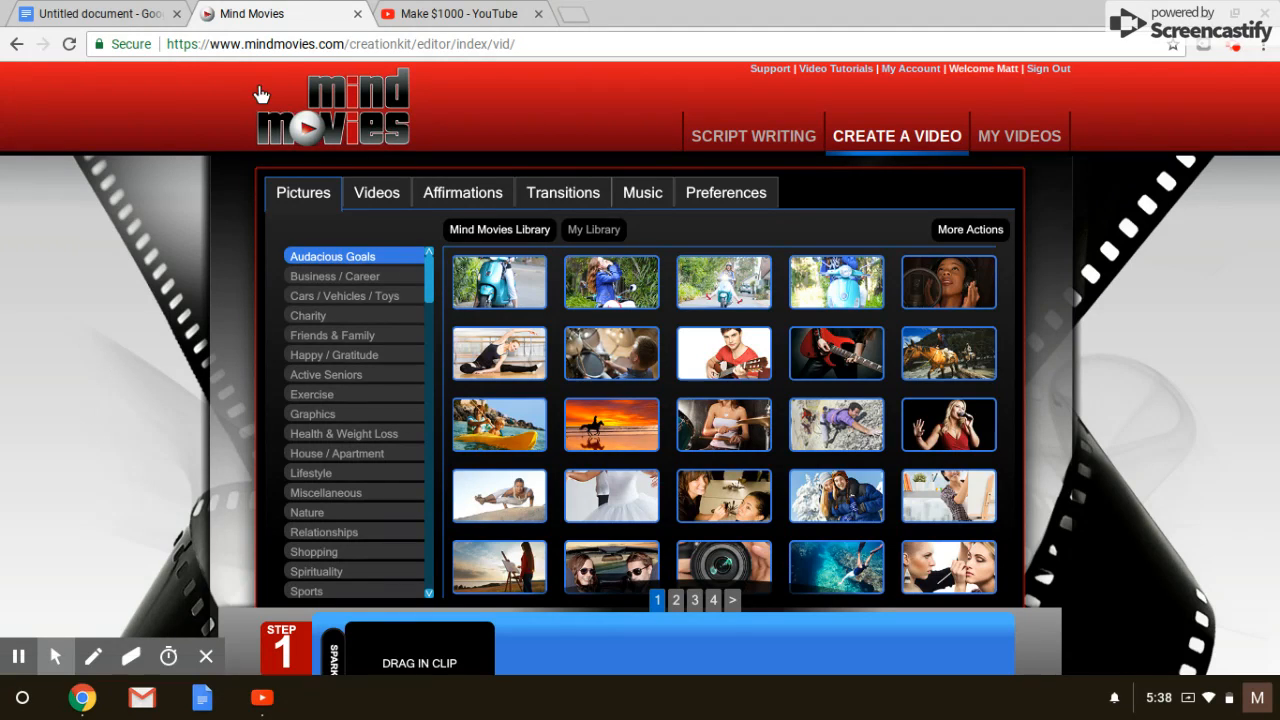
mouse_move(195, 270)
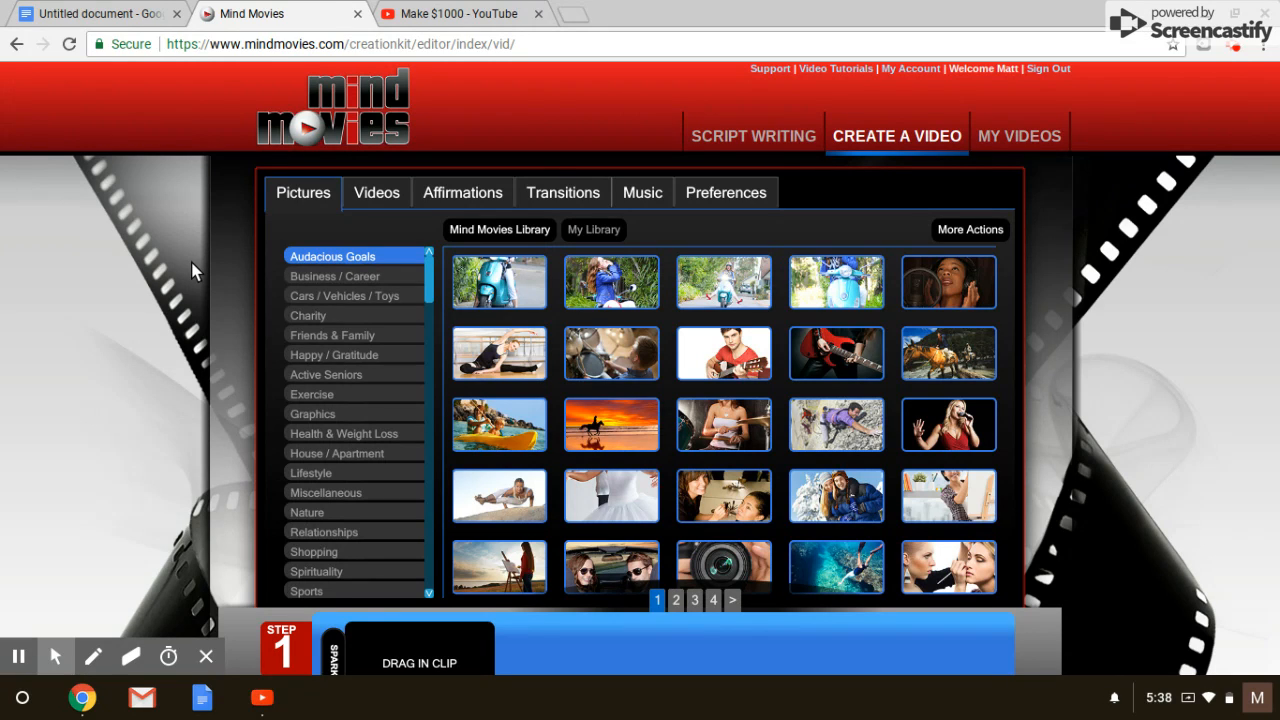
mouse_move(1207, 248)
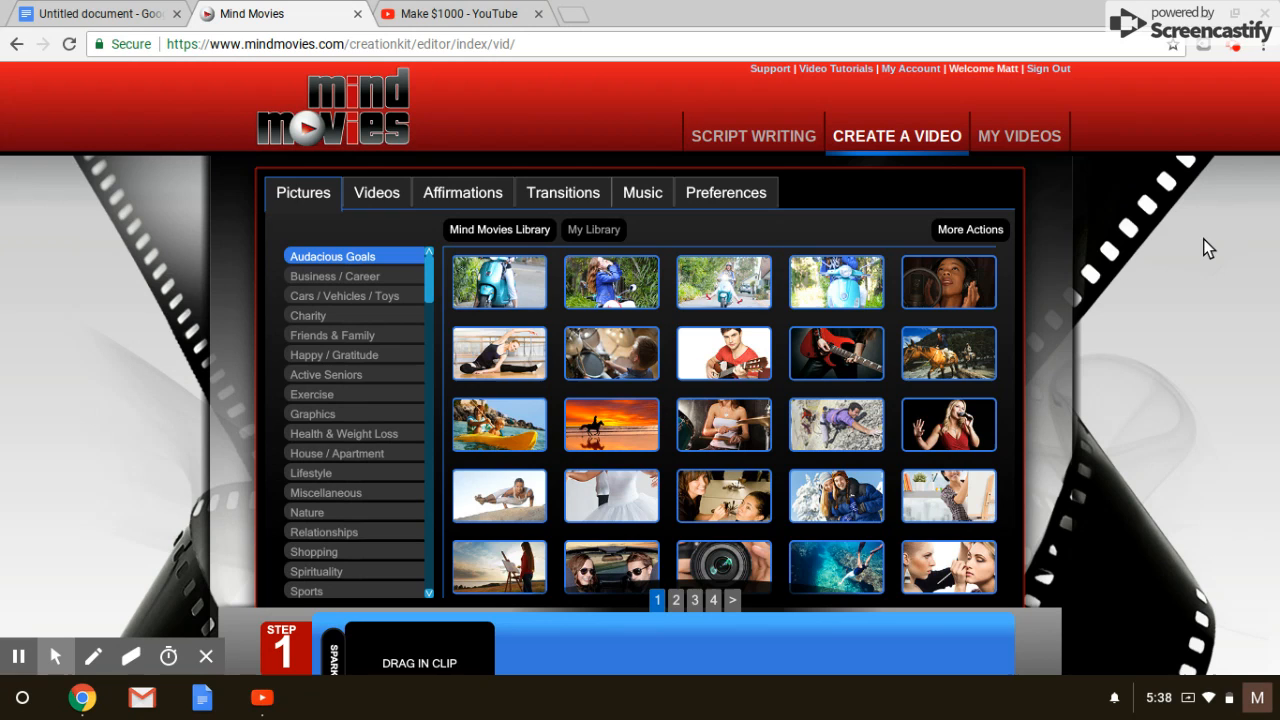
mouse_move(1226, 108)
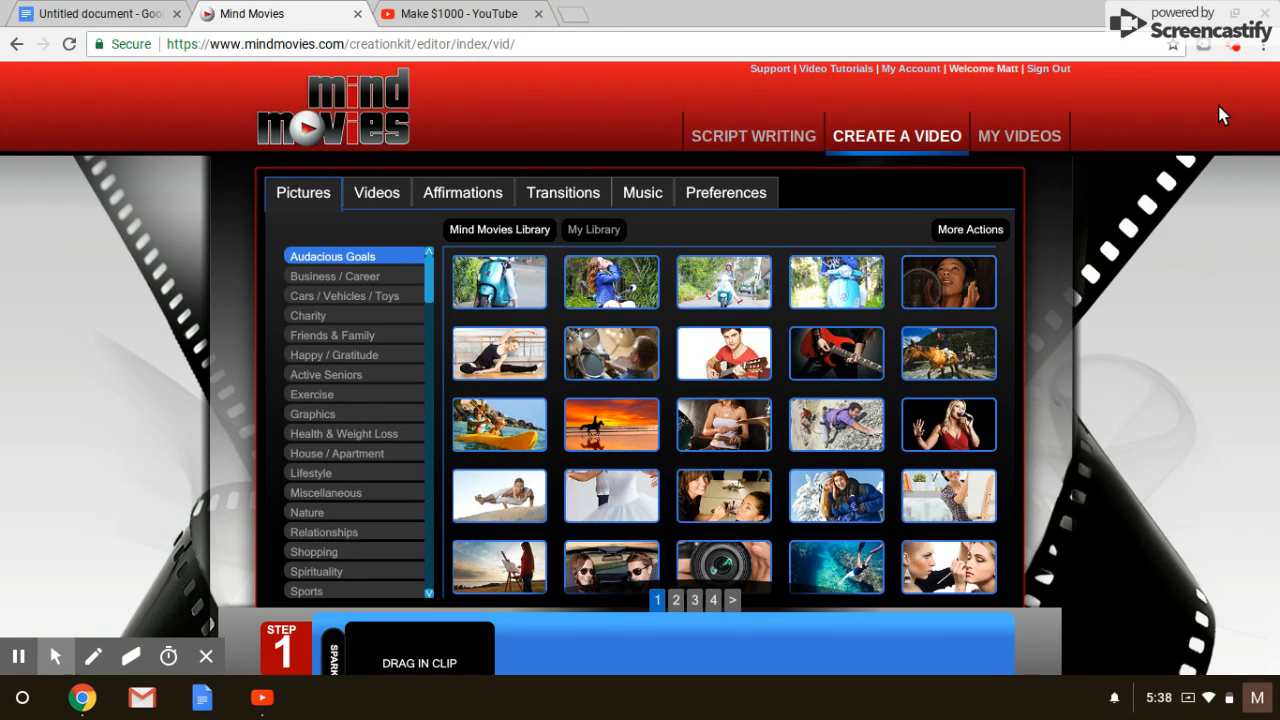
mouse_move(1233, 50)
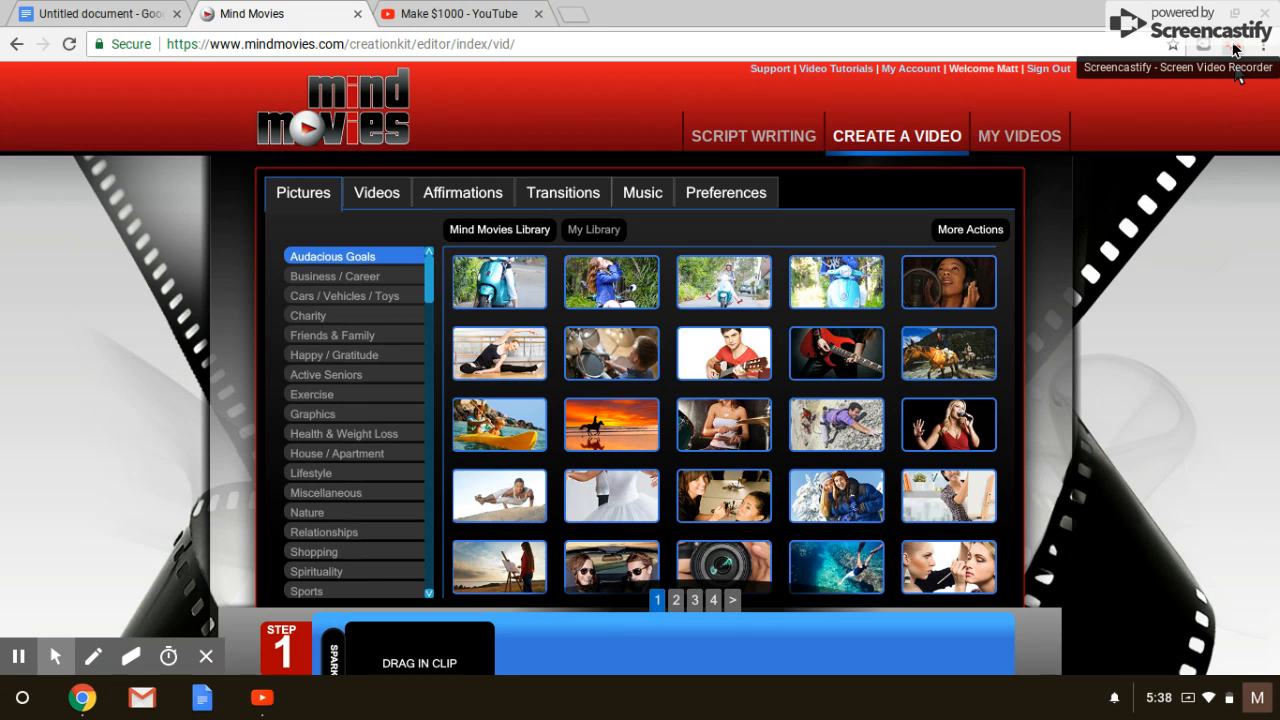